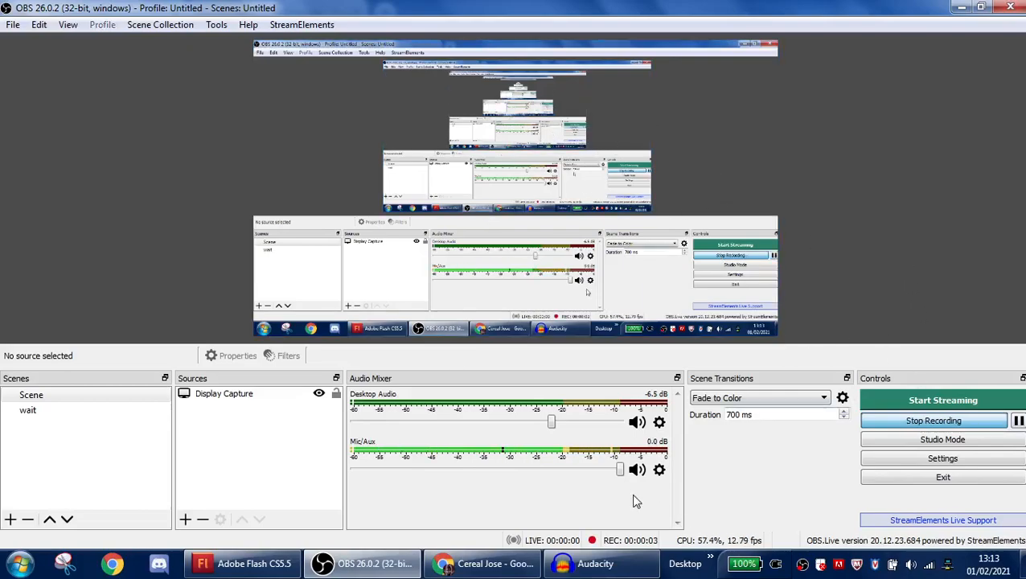
# Bring the empty Audacity project to the front over OBS
pyautogui.click(592, 563)
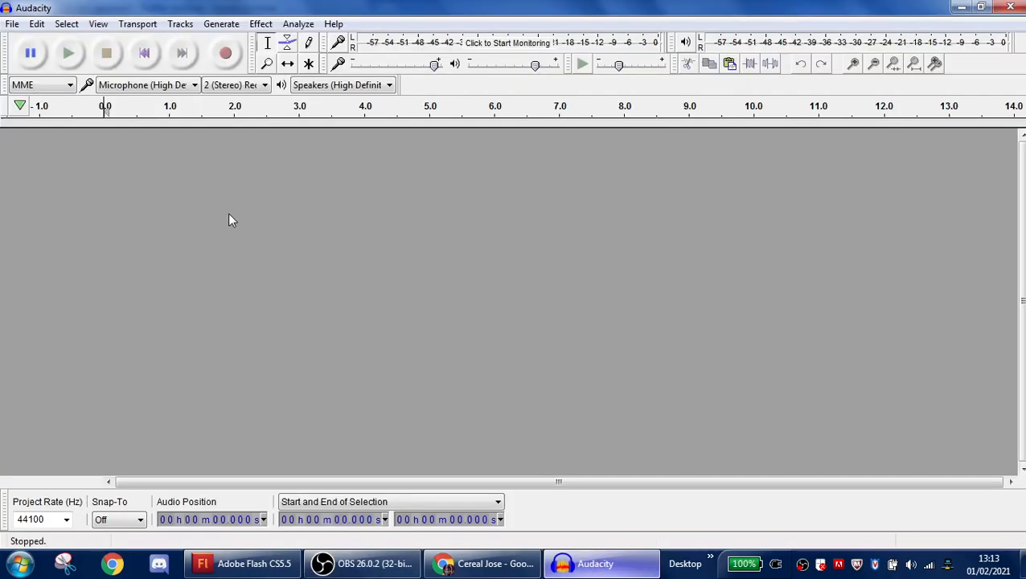
pyautogui.moveTo(336, 251)
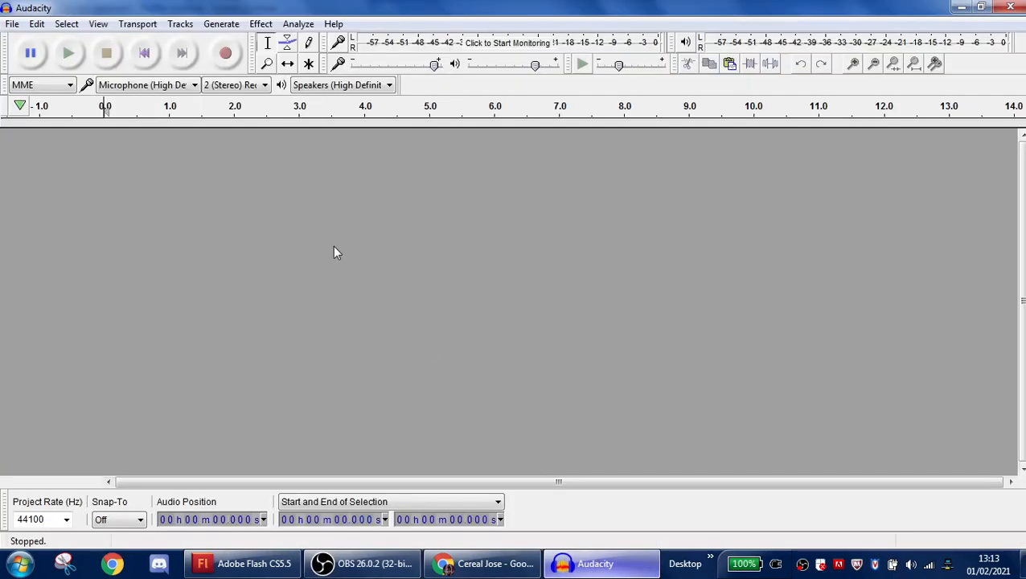
pyautogui.moveTo(325, 209)
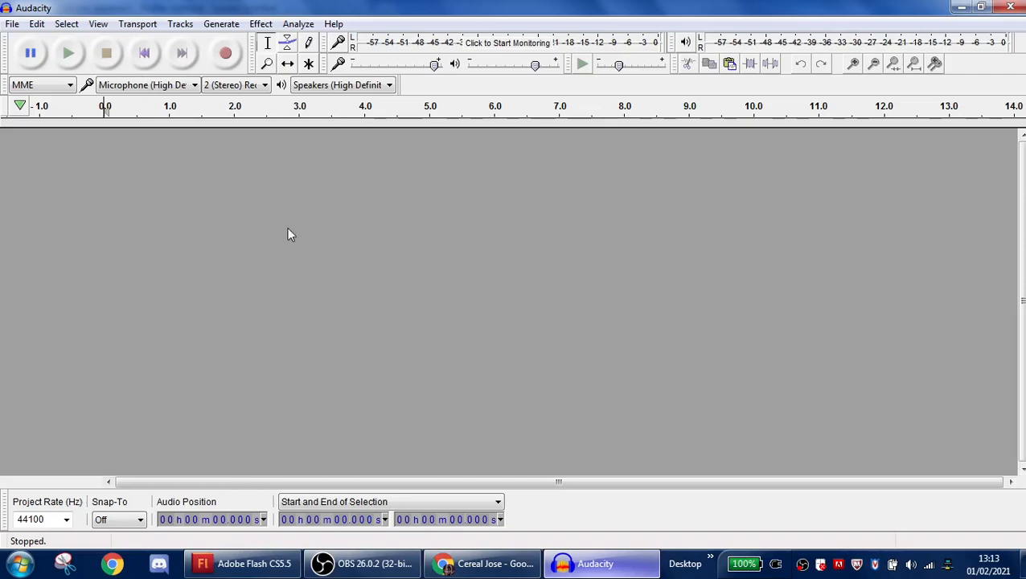
pyautogui.moveTo(541, 450)
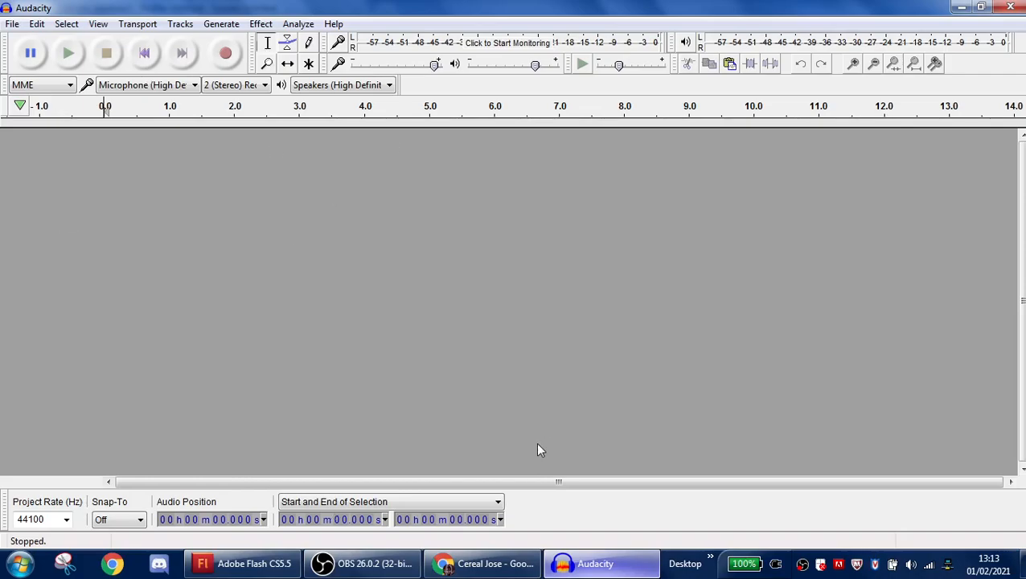
pyautogui.moveTo(289, 6)
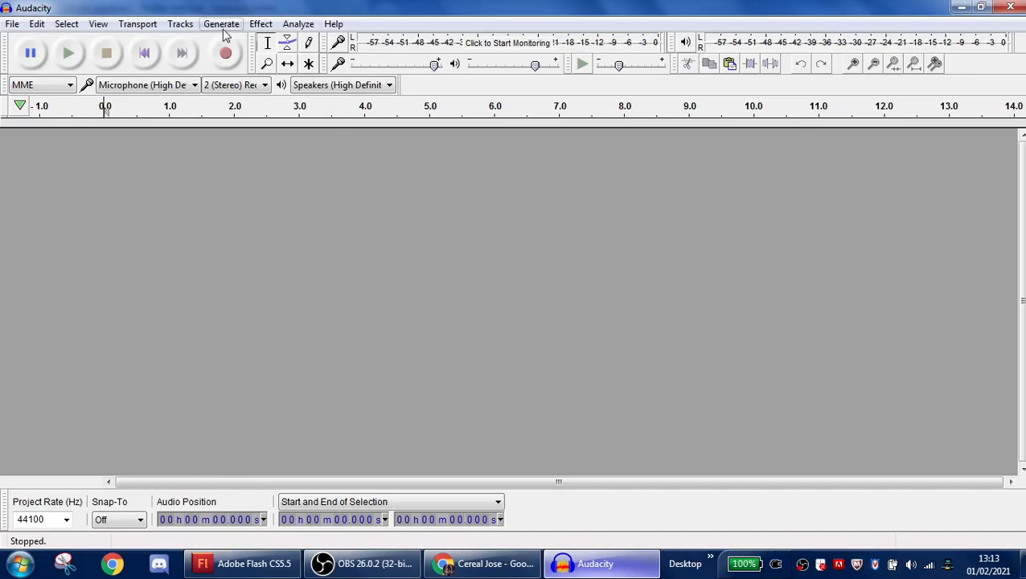
# Generate a 2.3 s linear sine chirp sweeping from 100 Hz to 1 Hz at amplitude 1
pyautogui.click(209, 24)
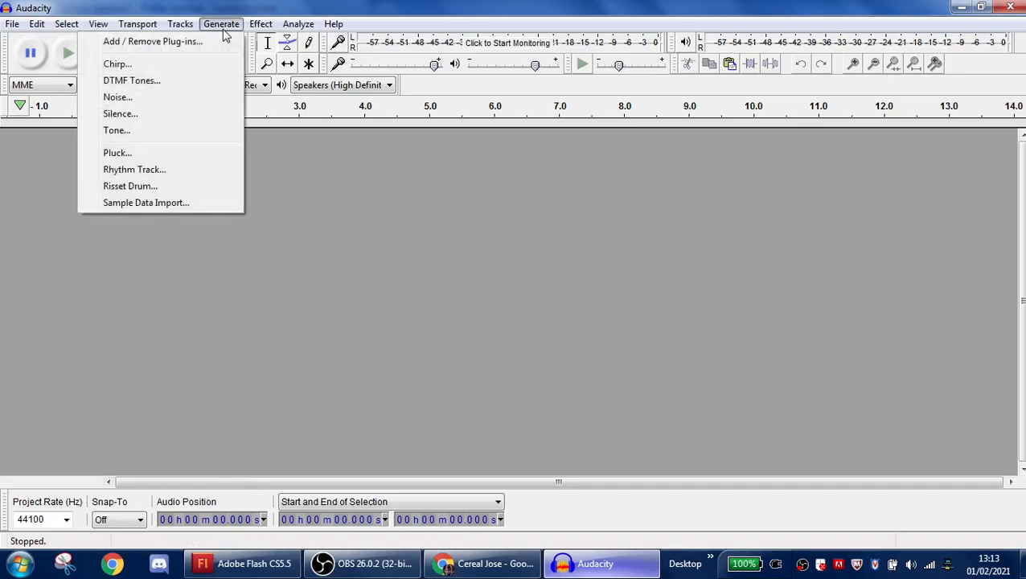
pyautogui.click(116, 64)
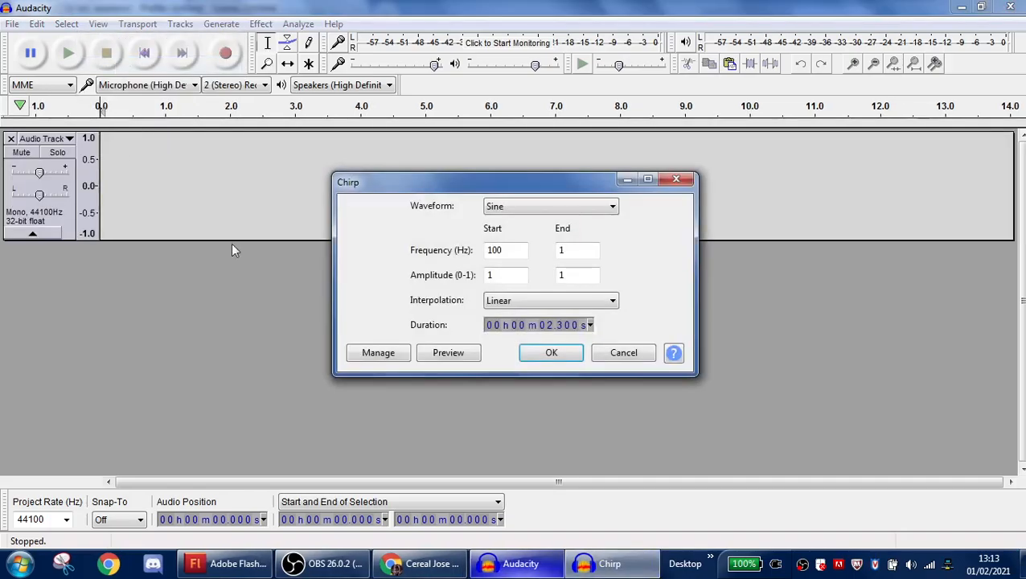
pyautogui.moveTo(591, 222)
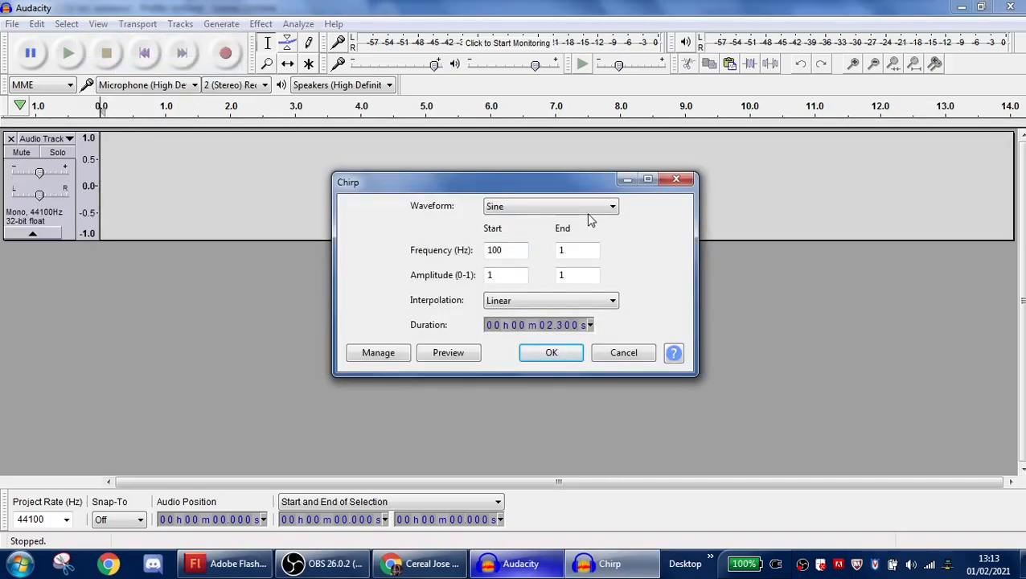
pyautogui.moveTo(523, 228)
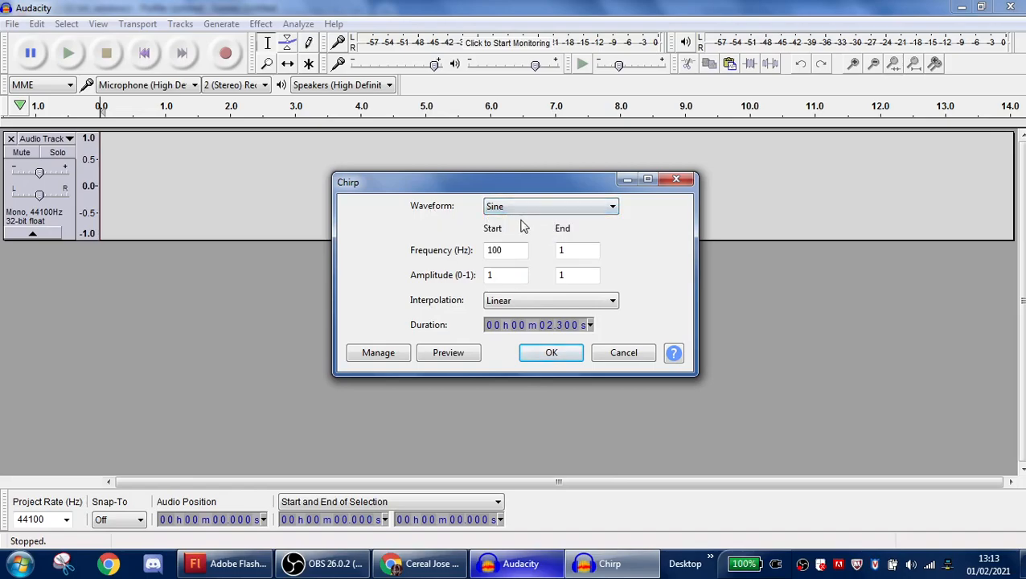
pyautogui.moveTo(535, 231)
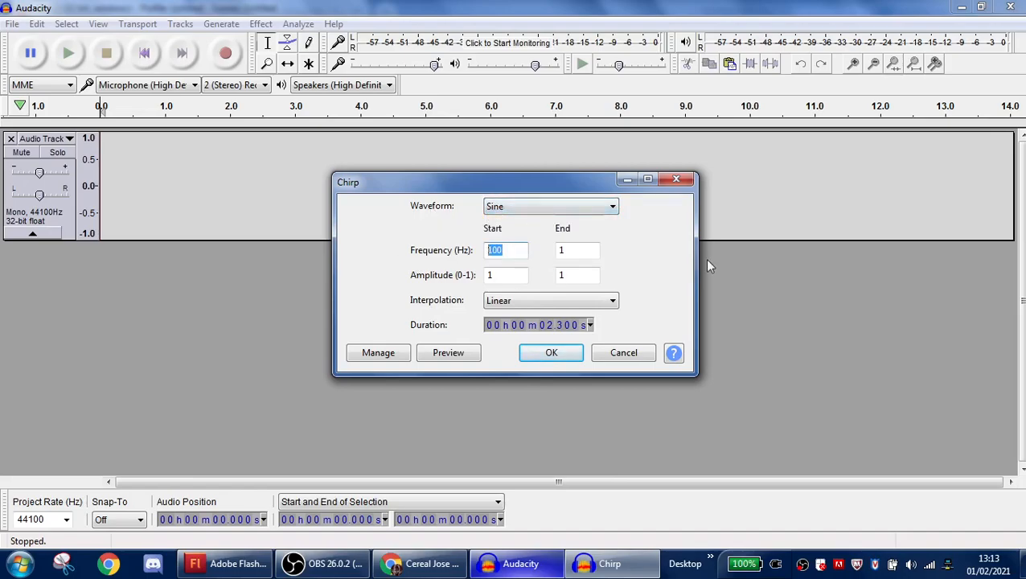
pyautogui.moveTo(484, 256)
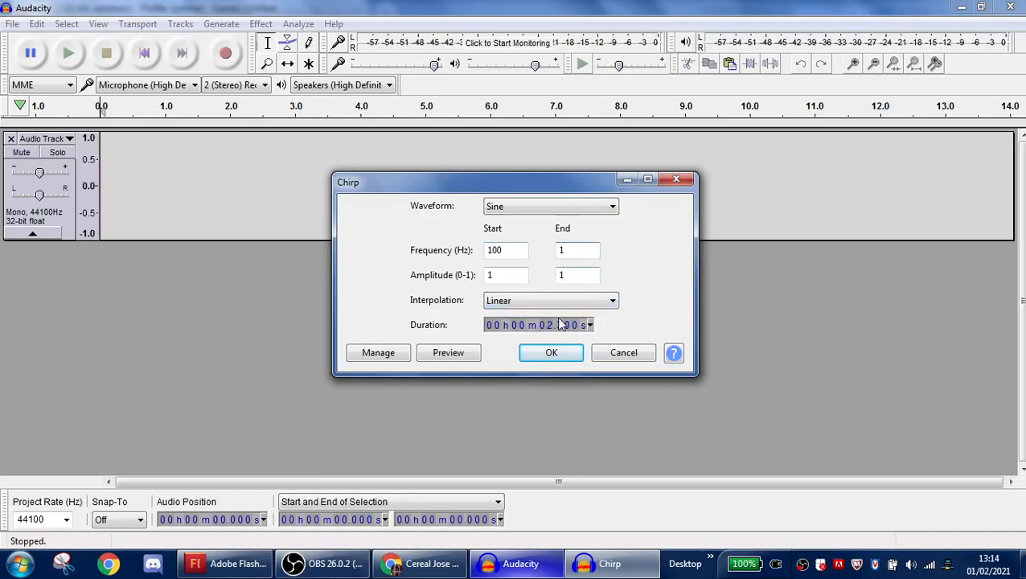
pyautogui.click(550, 352)
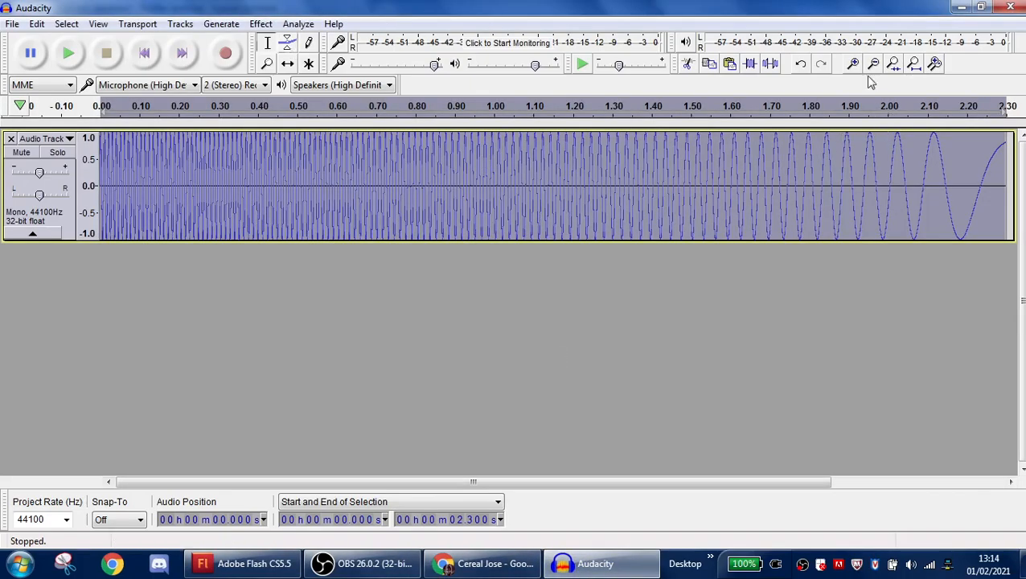
pyautogui.click(220, 24)
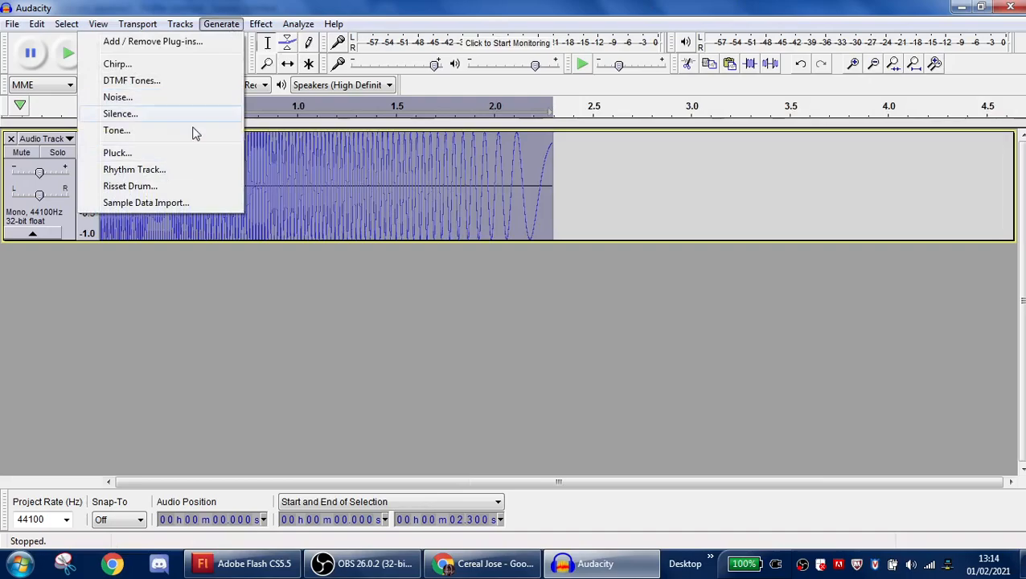
pyautogui.click(116, 64)
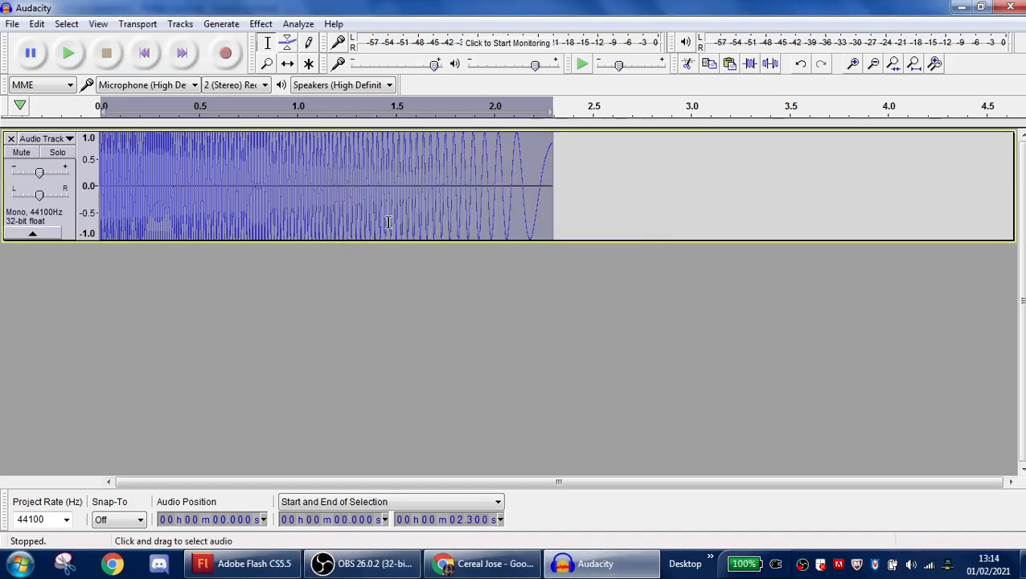
pyautogui.click(67, 55)
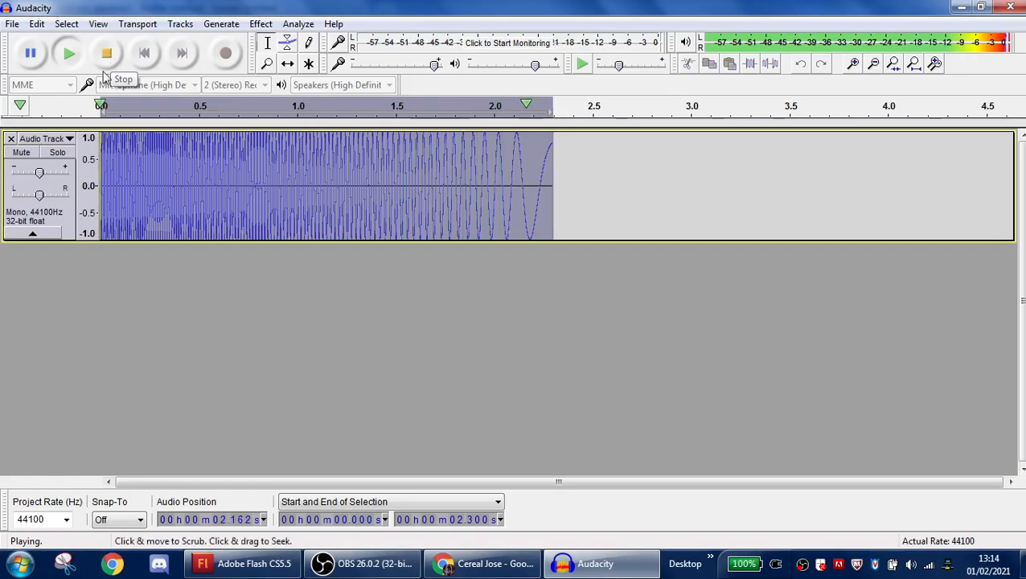
pyautogui.click(109, 55)
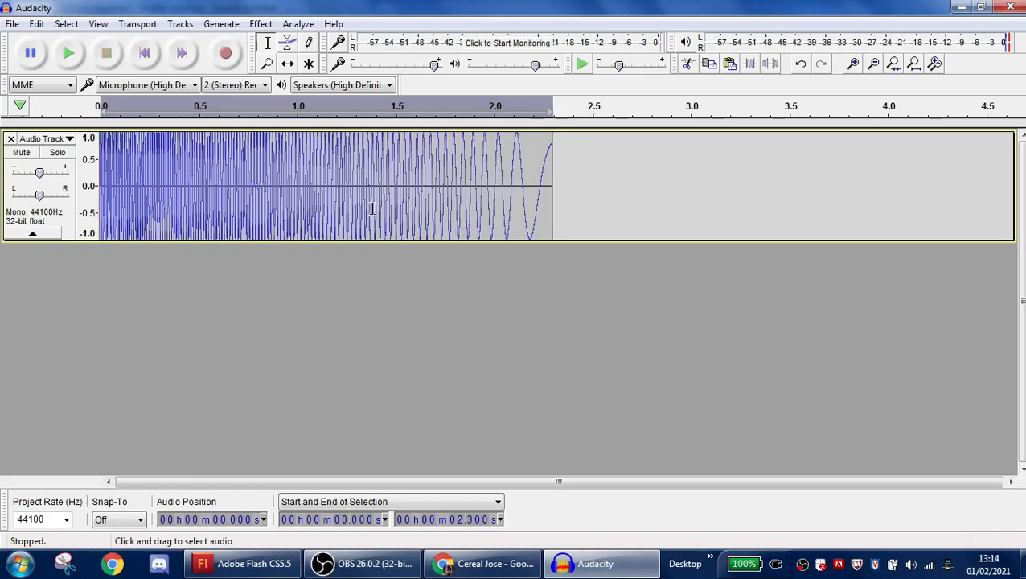
pyautogui.moveTo(559, 155)
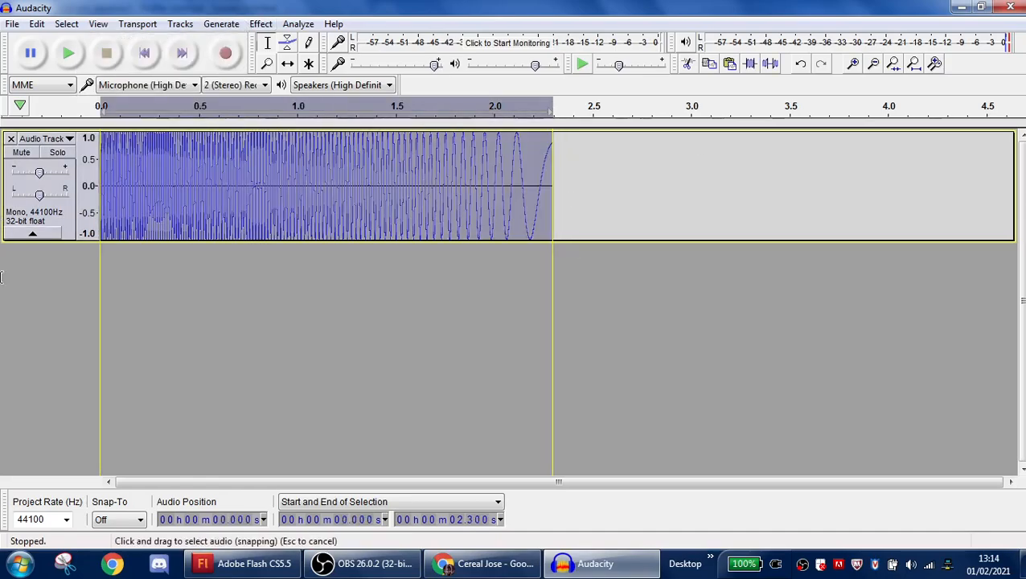
# Regenerate the 100-to-1 Hz chirp with Logarithmic interpolation and play it back
pyautogui.click(221, 24)
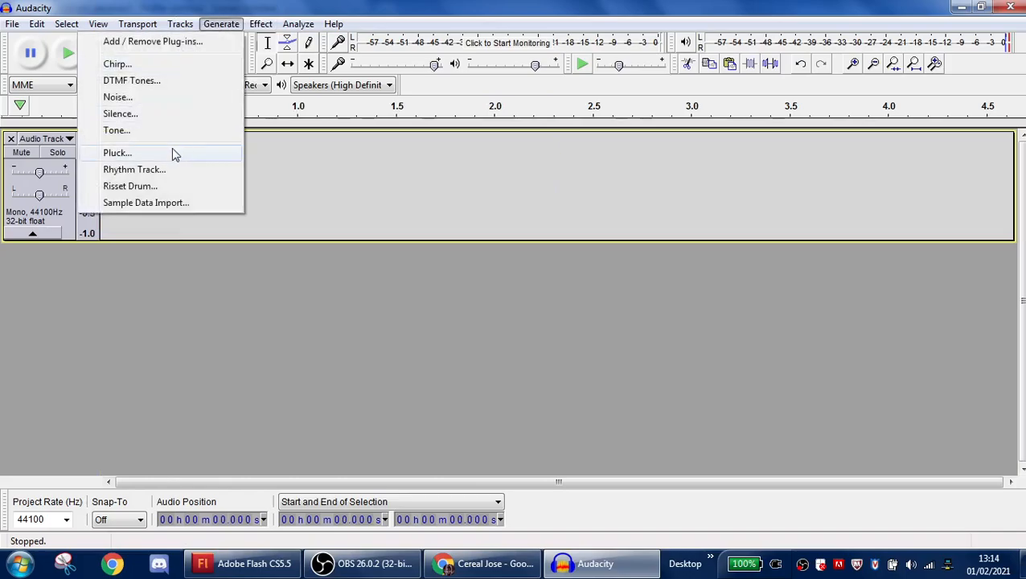
pyautogui.click(118, 65)
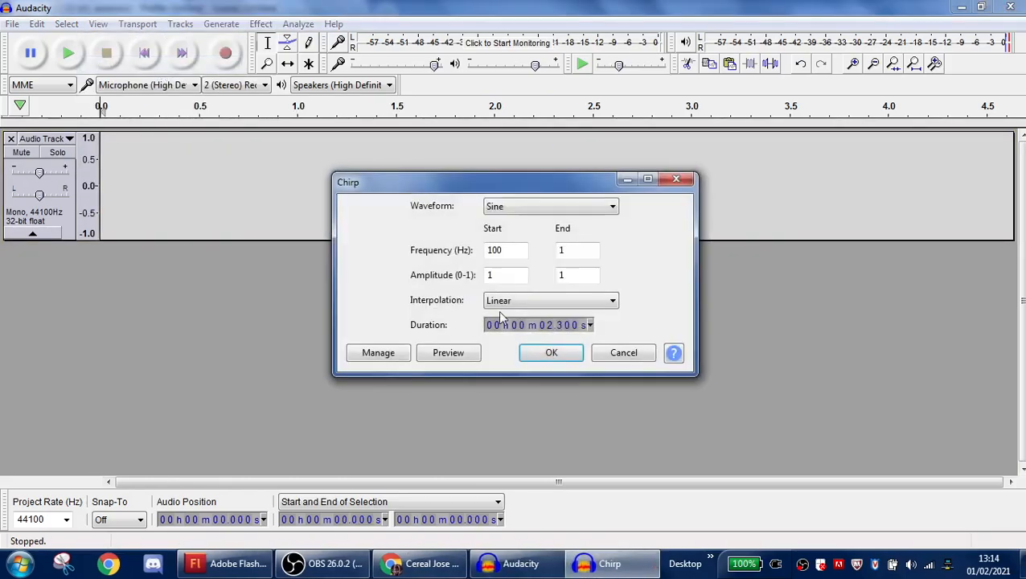
pyautogui.click(550, 301)
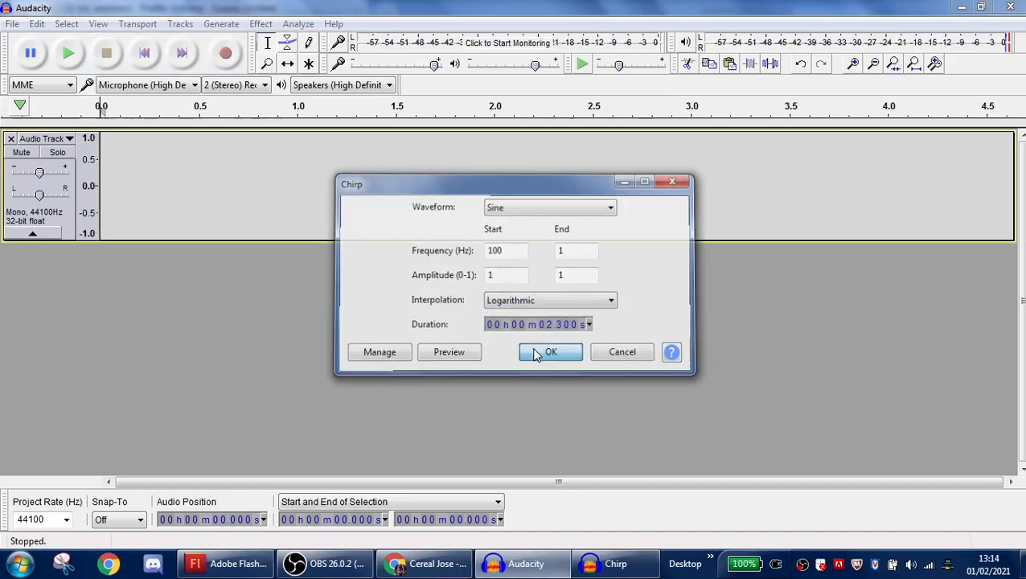
pyautogui.click(550, 351)
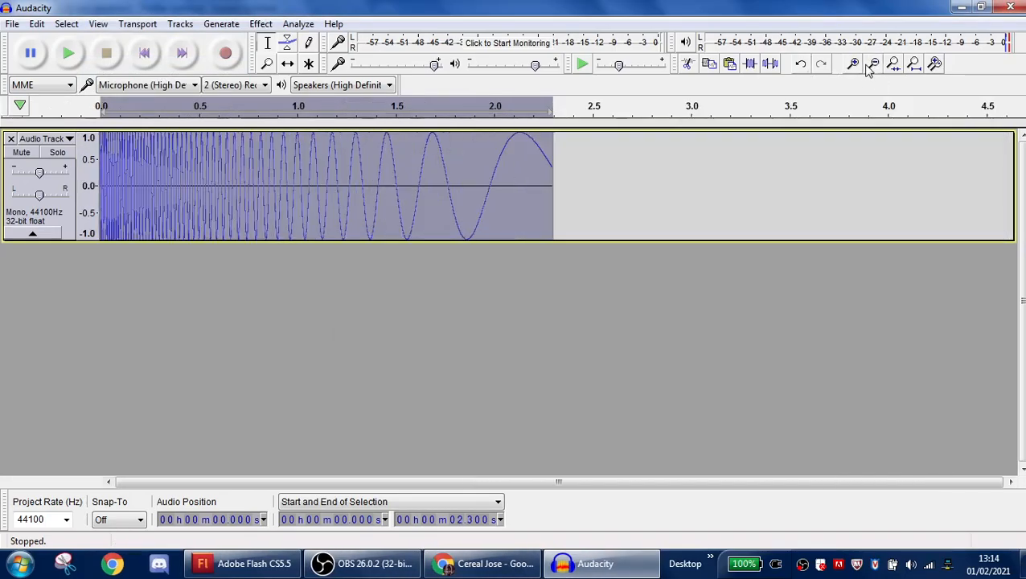
pyautogui.click(68, 55)
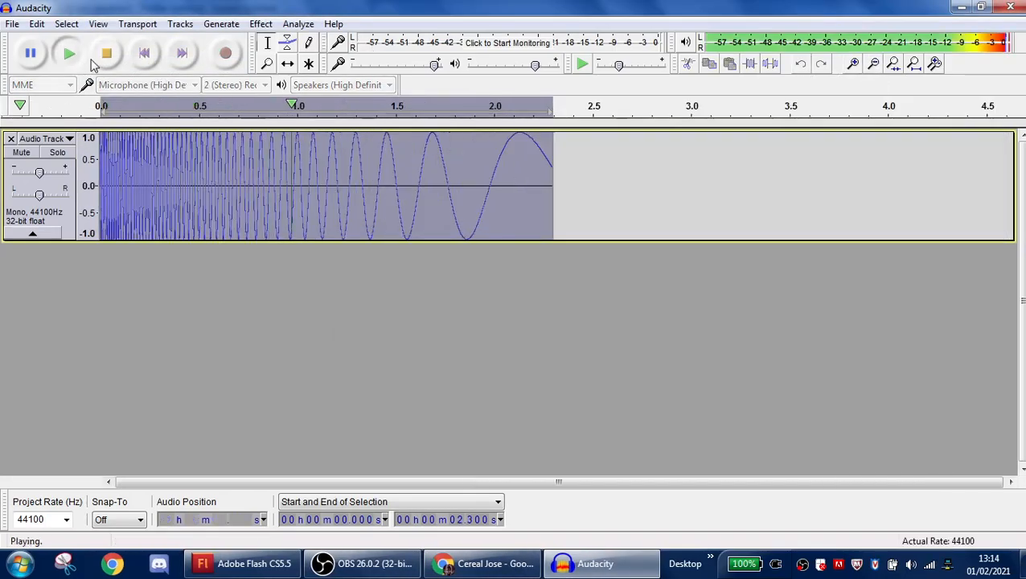
# Return playback to the track start and reopen the Chirp generator
pyautogui.click(222, 24)
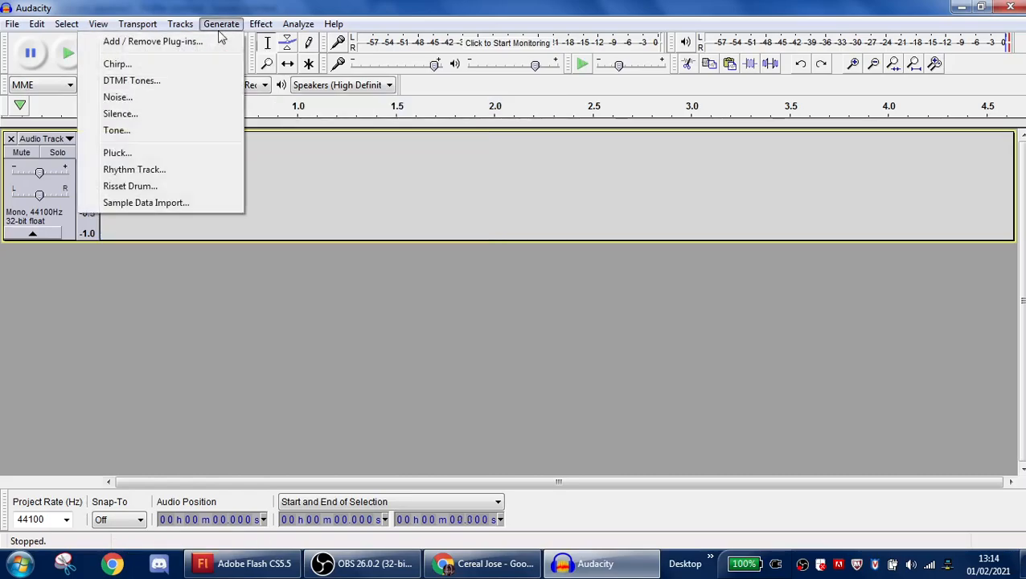
pyautogui.click(116, 64)
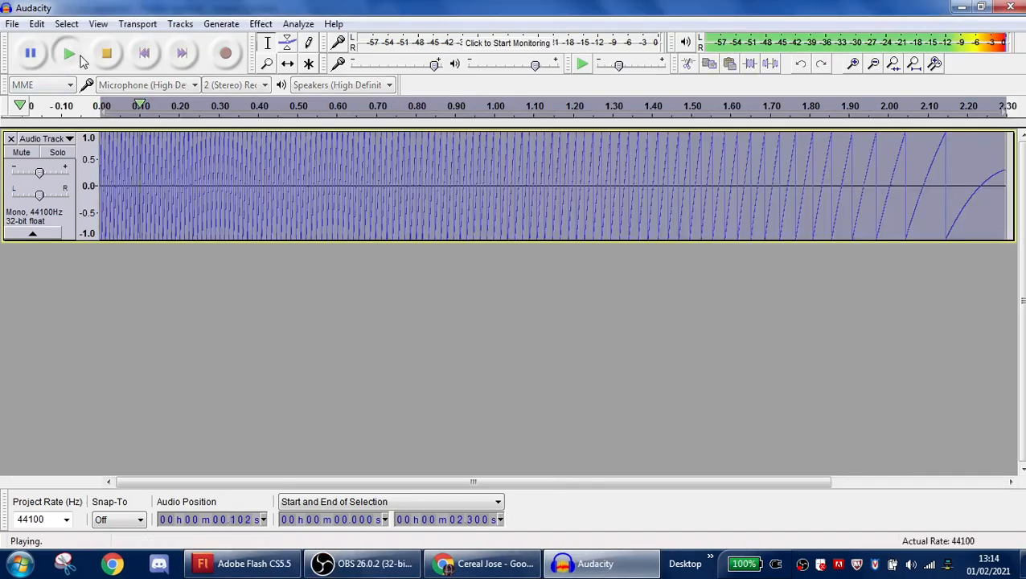
pyautogui.click(103, 56)
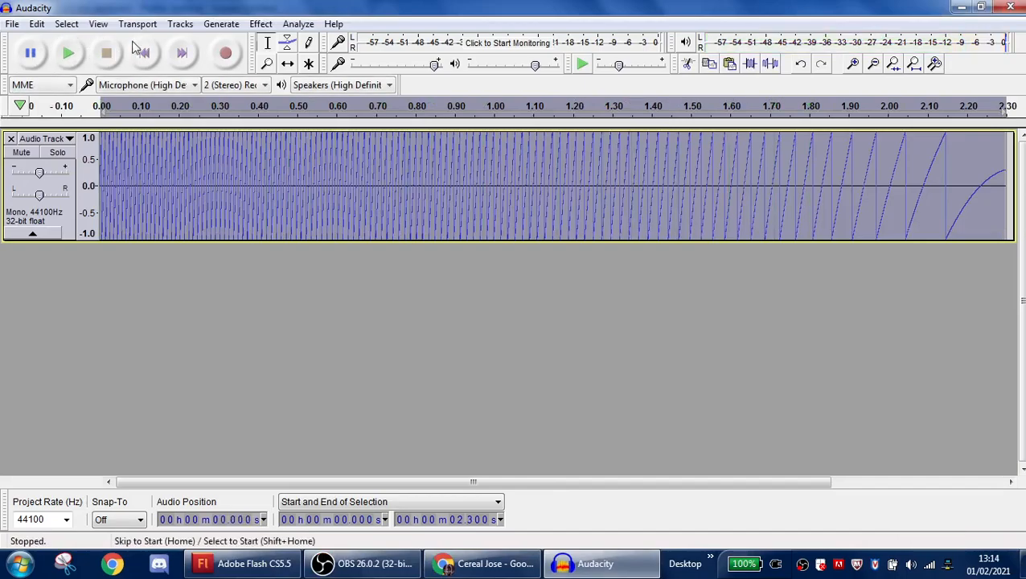
pyautogui.click(261, 24)
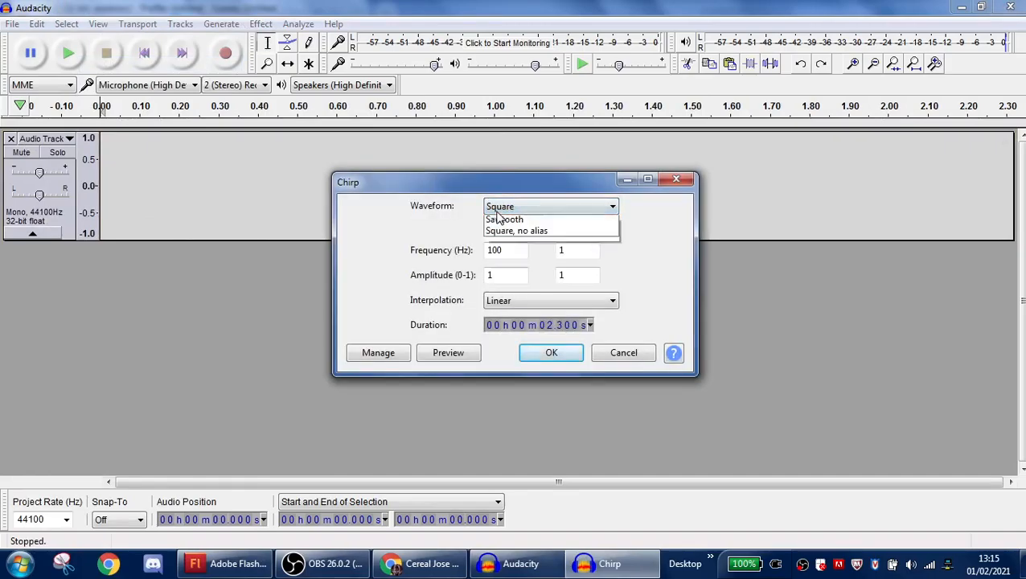
# Regenerate the linear chirp with a non-sine waveform, then play and stop it
pyautogui.click(624, 352)
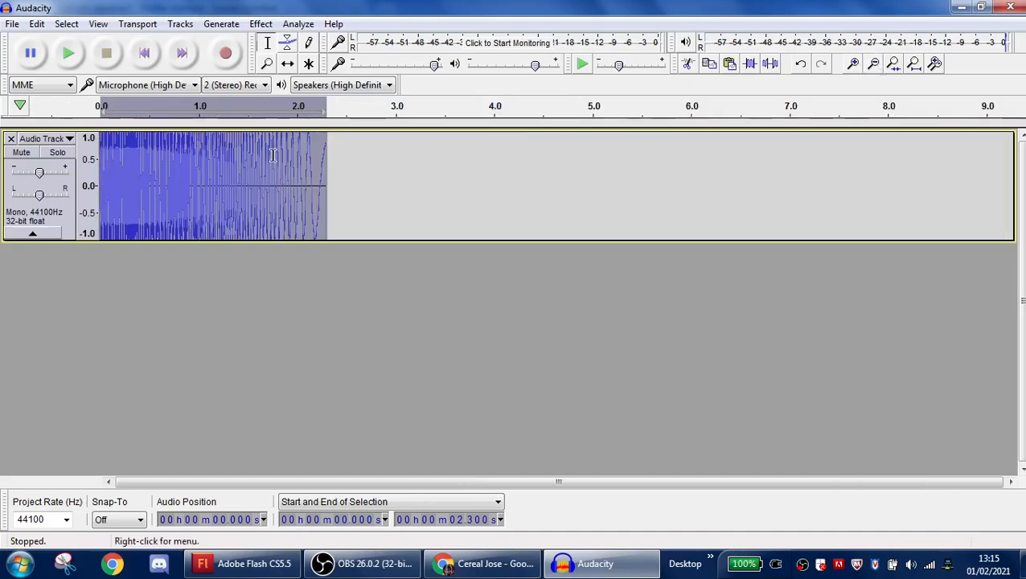
pyautogui.click(67, 53)
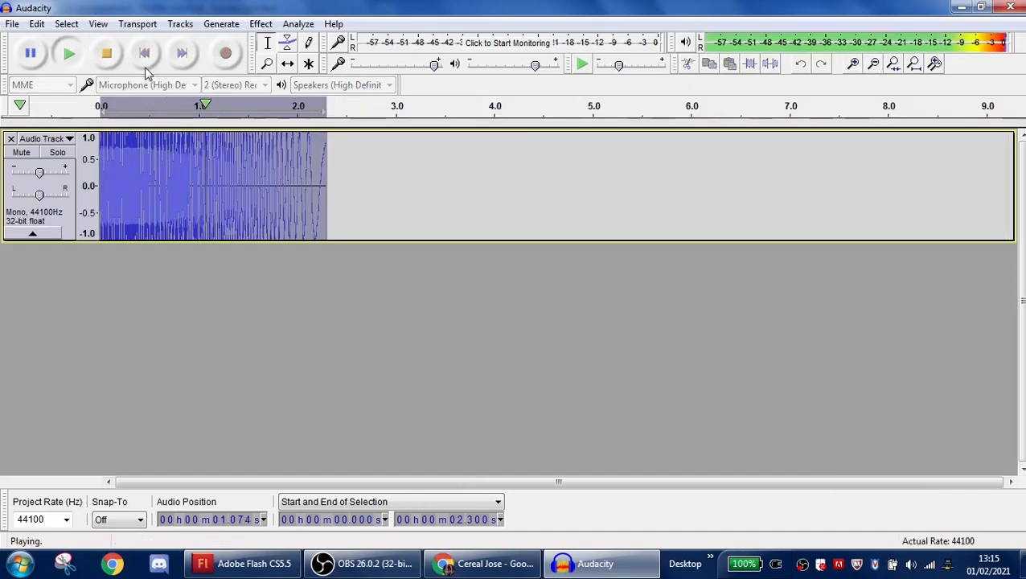
pyautogui.click(112, 55)
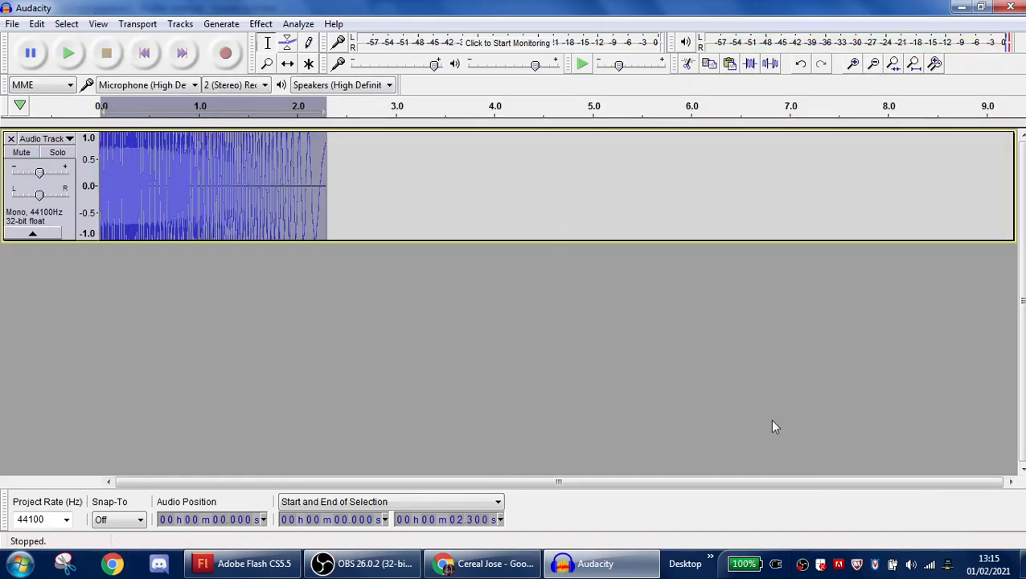